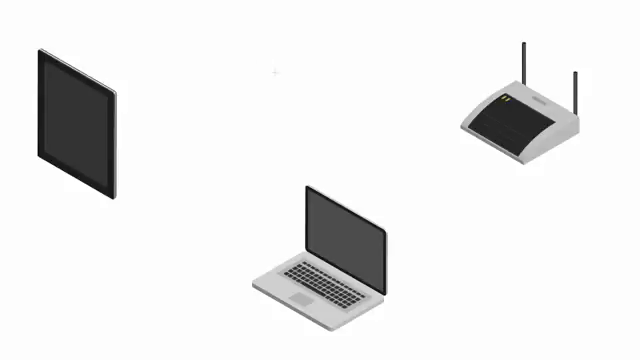
pyautogui.moveTo(190, 85)
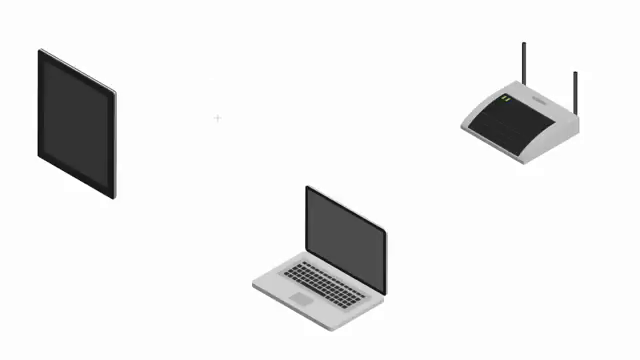
pyautogui.moveTo(162, 88)
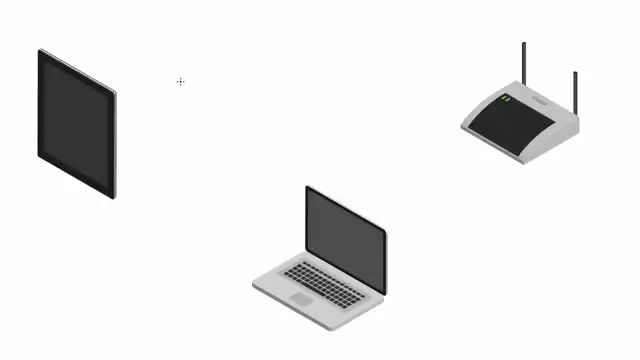
pyautogui.moveTo(232, 83)
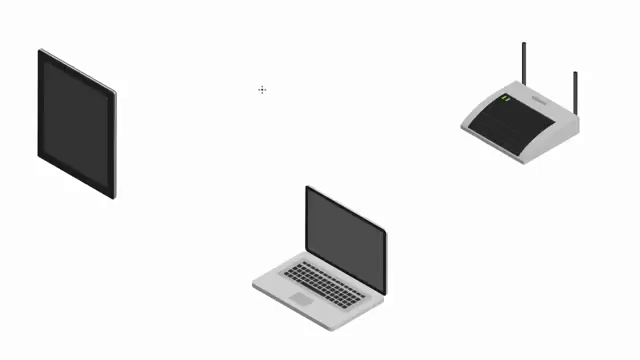
pyautogui.moveTo(160, 105)
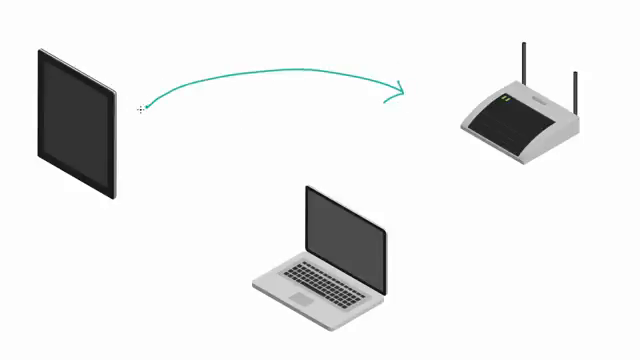
pyautogui.moveTo(340, 165)
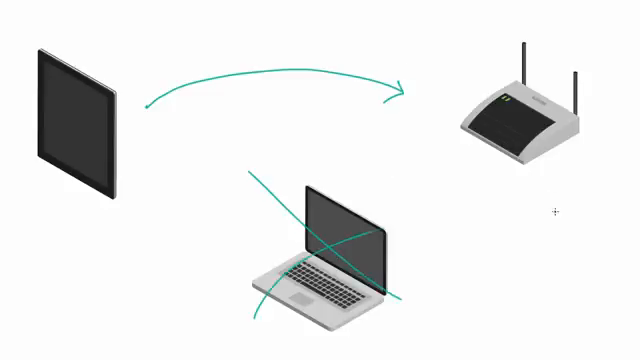
pyautogui.moveTo(587, 148)
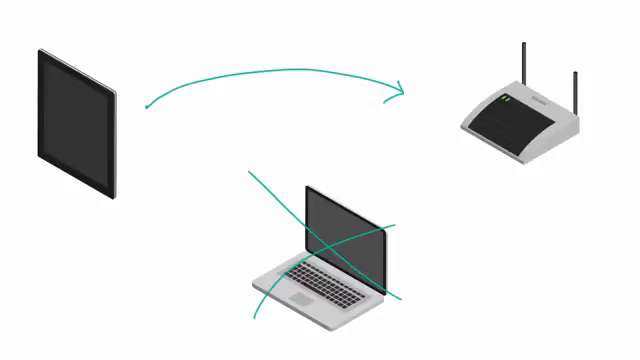
pyautogui.moveTo(326, 60)
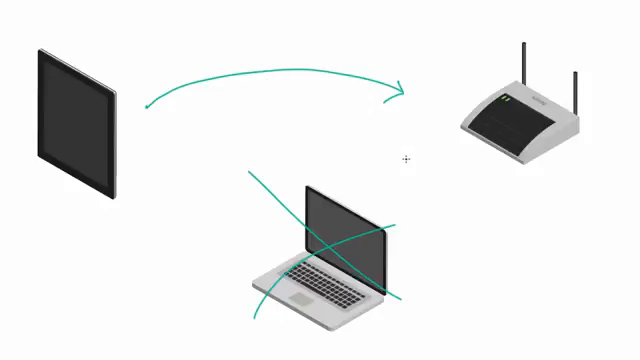
pyautogui.moveTo(446, 163)
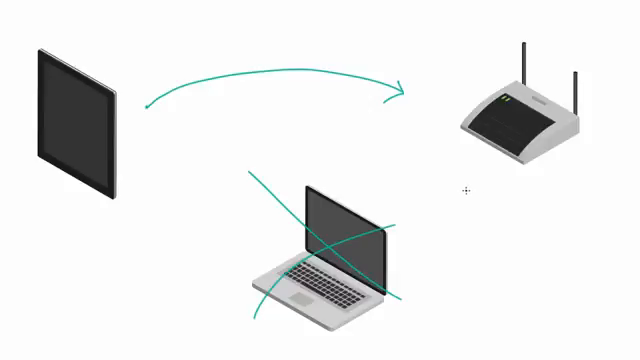
pyautogui.moveTo(348, 168)
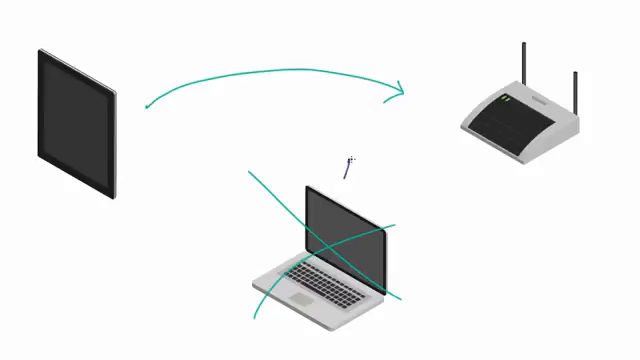
# - Handwrite 'Dict' in purple above the laptop
pyautogui.write('Dict')
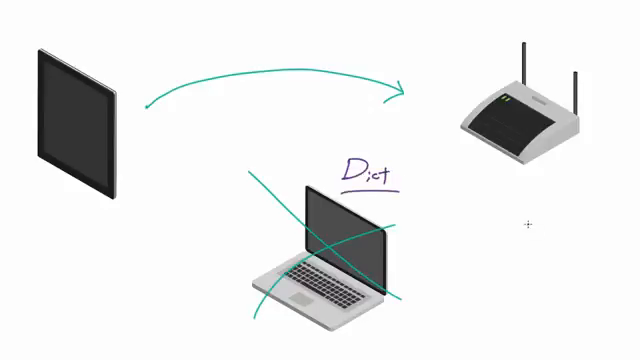
pyautogui.moveTo(388, 124)
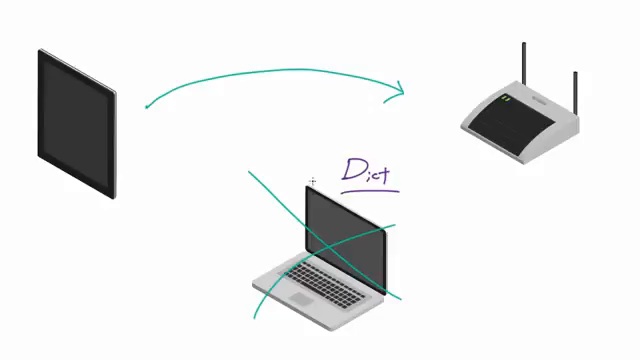
pyautogui.moveTo(366, 246)
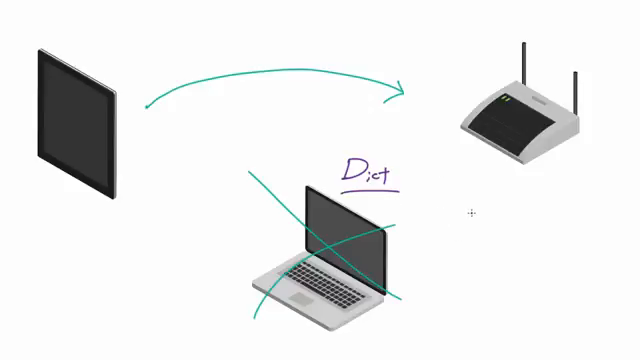
pyautogui.moveTo(356, 140)
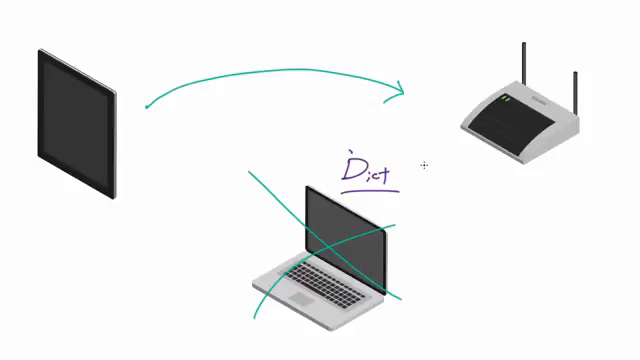
pyautogui.moveTo(297, 105)
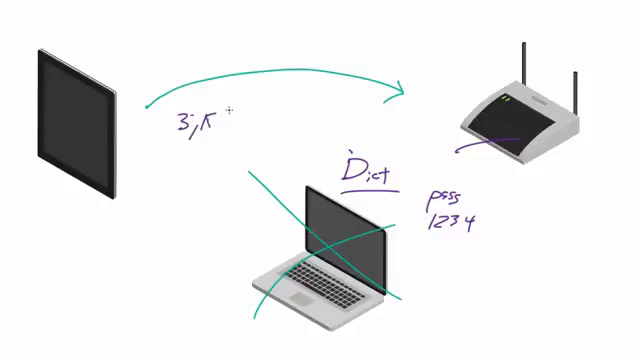
# - Write the scrambled string '8211!5' and draw a downward arrow pointing at it
pyautogui.write('8211')
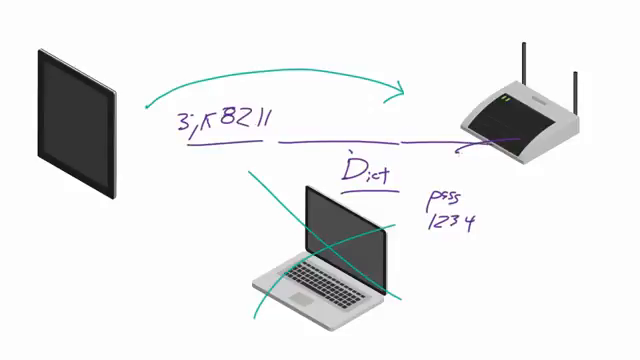
pyautogui.write('!5')
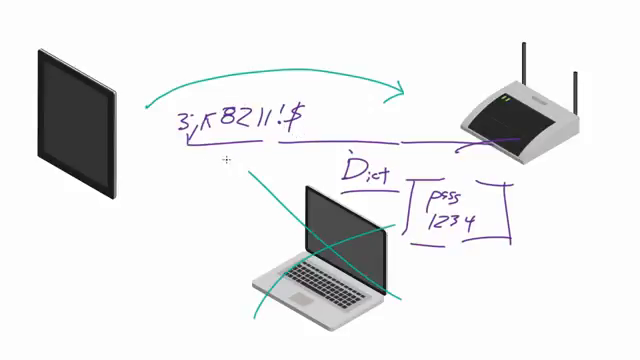
pyautogui.moveTo(274, 47)
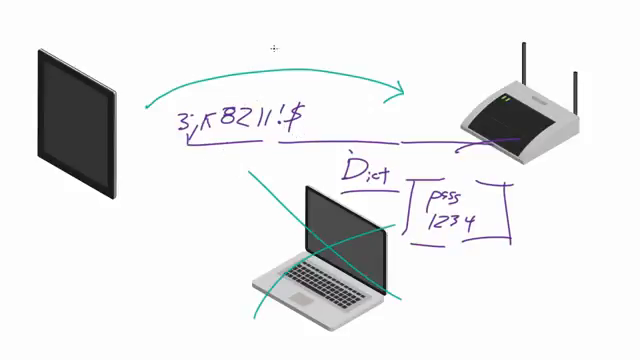
pyautogui.moveTo(270, 45); pyautogui.dragTo(260, 105)
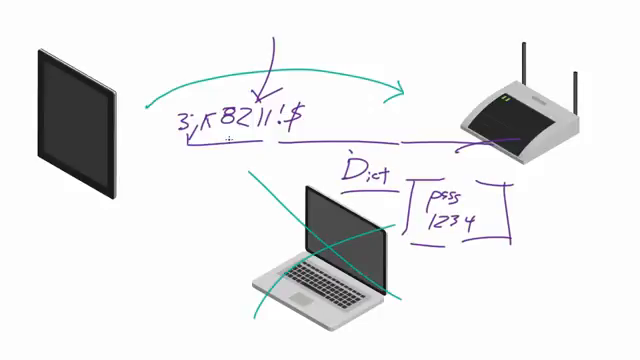
pyautogui.moveTo(245, 40)
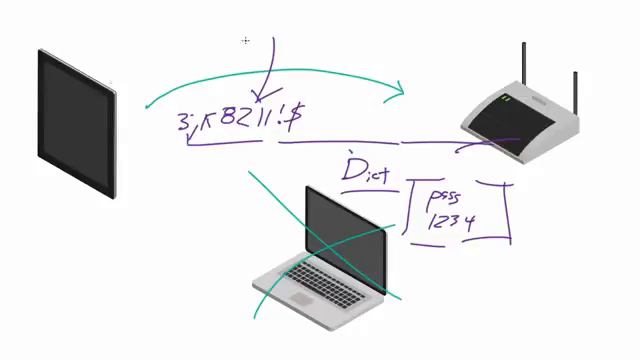
pyautogui.moveTo(245, 40)
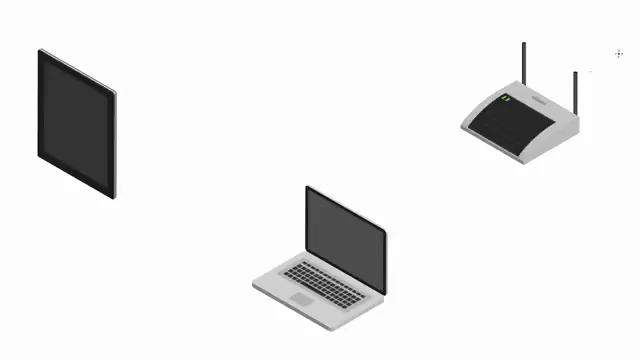
pyautogui.moveTo(305, 56)
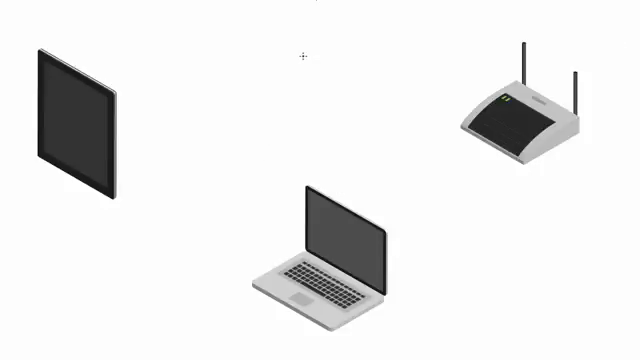
pyautogui.moveTo(410, 232)
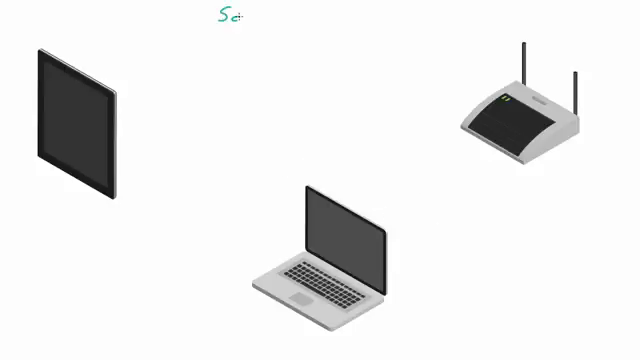
# - Write the heading 'School' above the tablet, laptop and router
pyautogui.write('School')
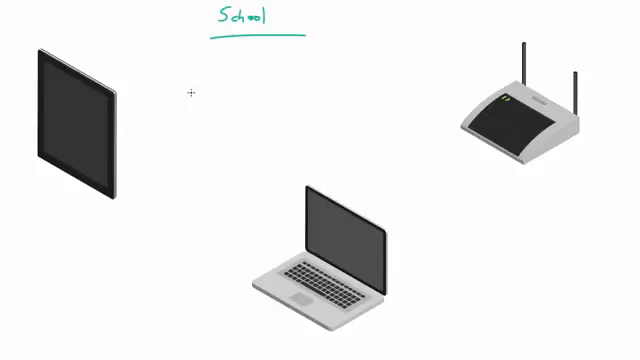
pyautogui.moveTo(540, 80)
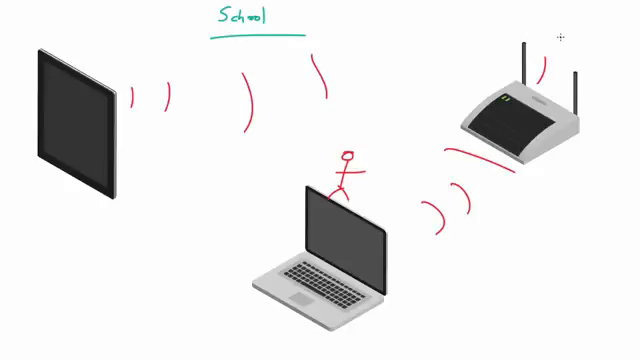
pyautogui.moveTo(516, 65)
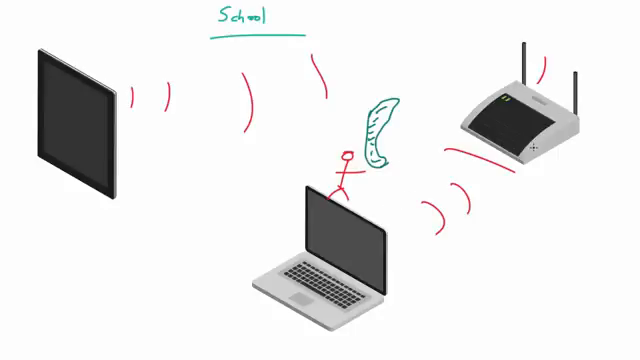
pyautogui.moveTo(512, 50)
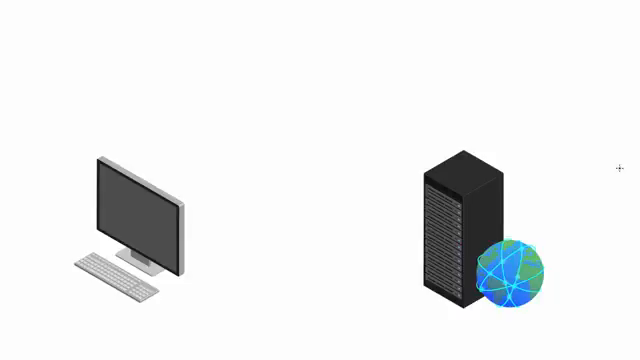
pyautogui.moveTo(408, 187)
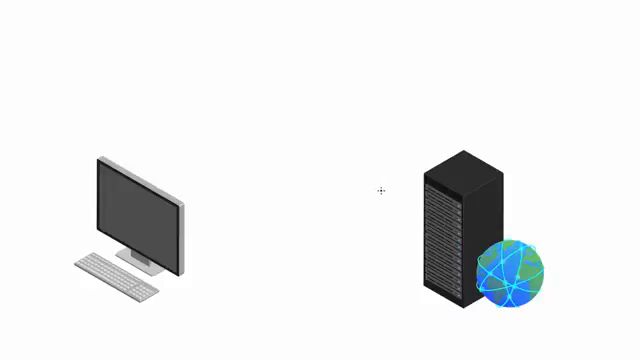
pyautogui.moveTo(307, 151)
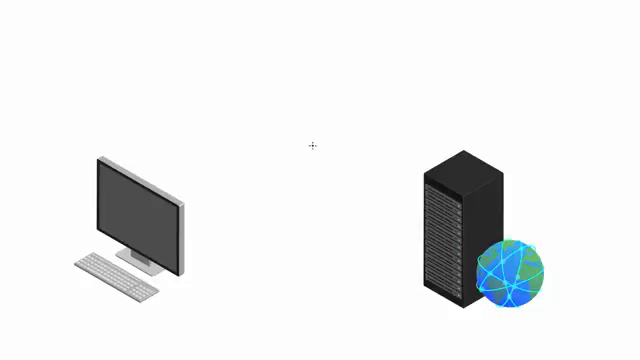
pyautogui.moveTo(309, 181)
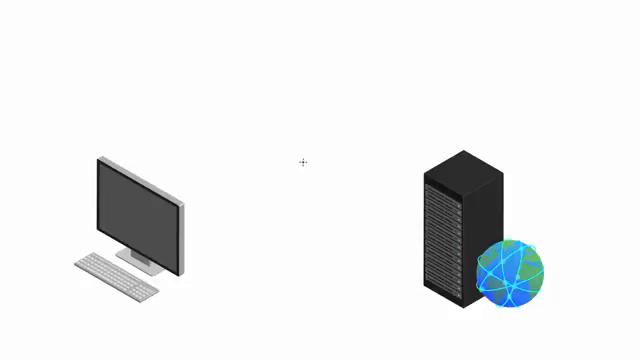
pyautogui.moveTo(368, 235)
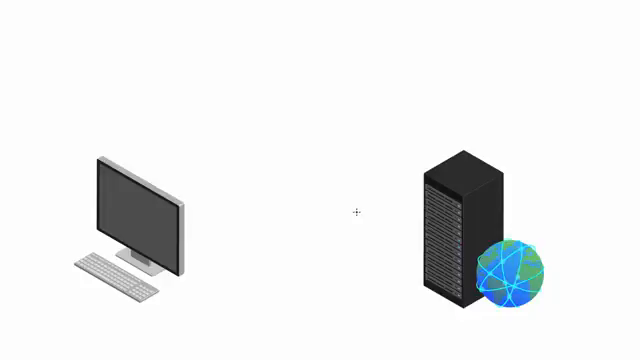
pyautogui.moveTo(259, 156)
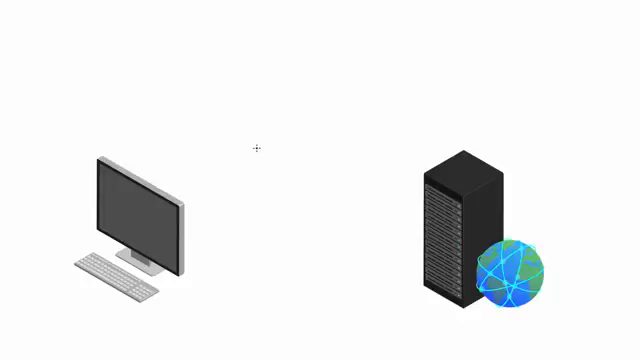
pyautogui.moveTo(227, 219)
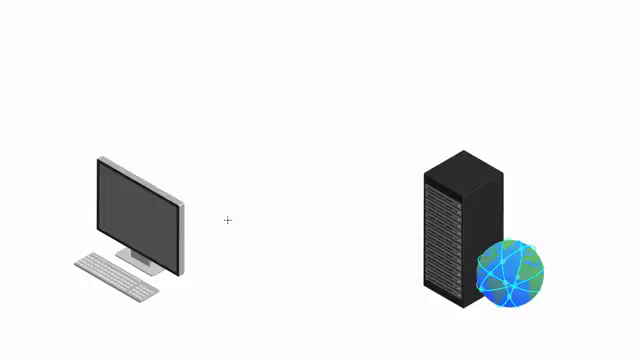
pyautogui.moveTo(189, 216)
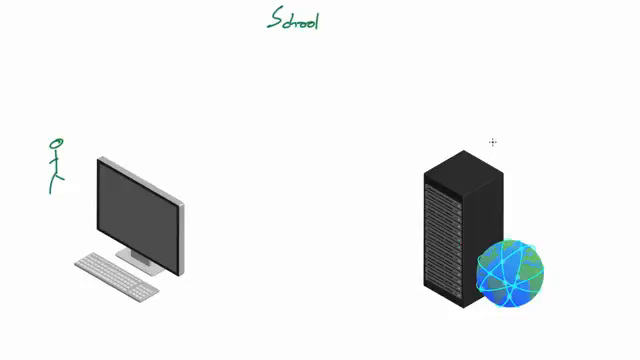
# - Write the label 'Netflix' above the web server
pyautogui.write('Netflix')
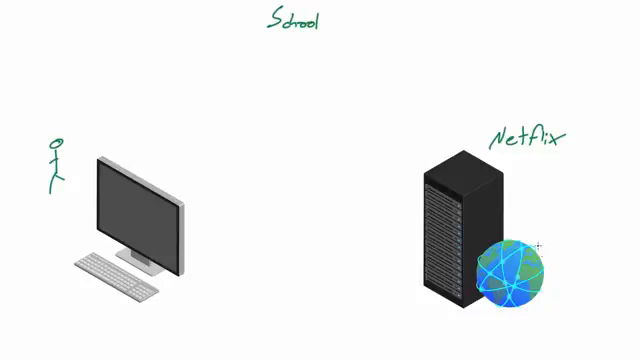
pyautogui.moveTo(203, 208)
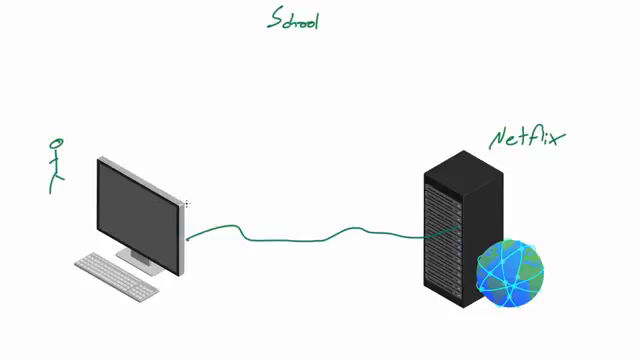
pyautogui.moveTo(308, 203)
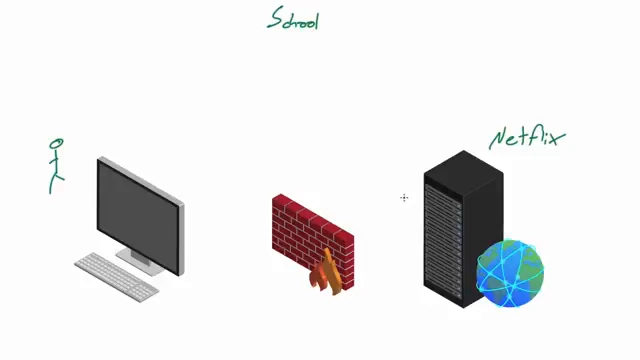
pyautogui.moveTo(136, 165)
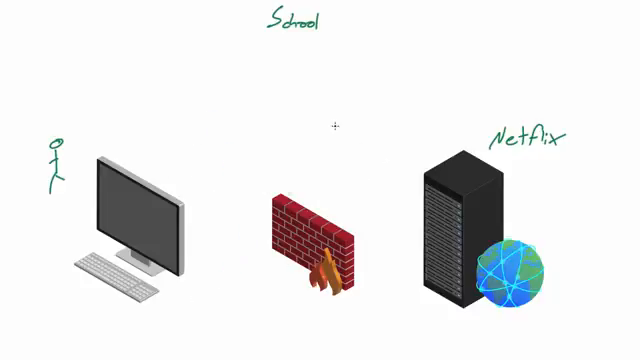
pyautogui.moveTo(432, 142)
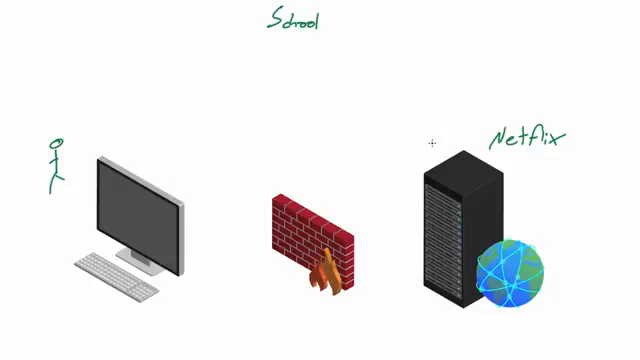
pyautogui.moveTo(505, 97)
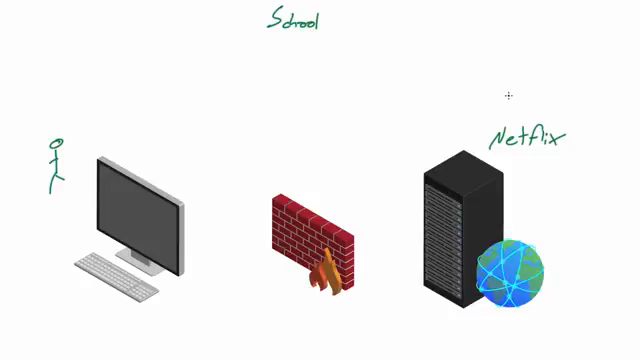
# - Write the IP address '2.2.2.2' above the Netflix label
pyautogui.write('2.')
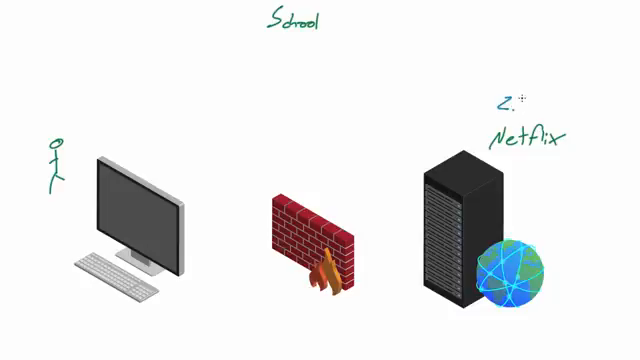
pyautogui.write('.2.2.2')
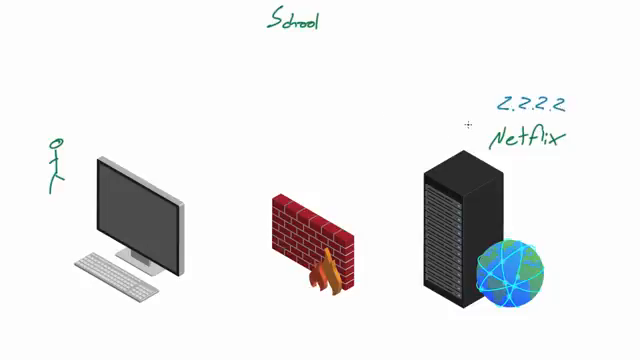
pyautogui.moveTo(135, 62)
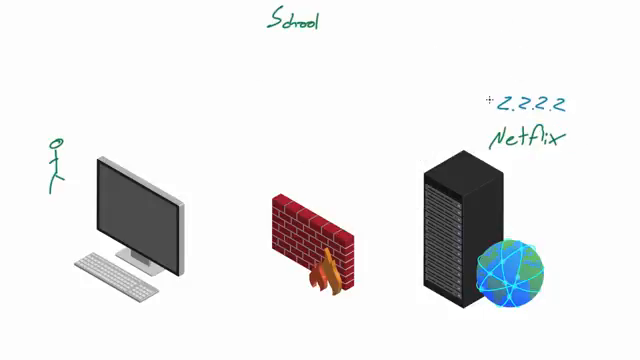
pyautogui.moveTo(566, 186)
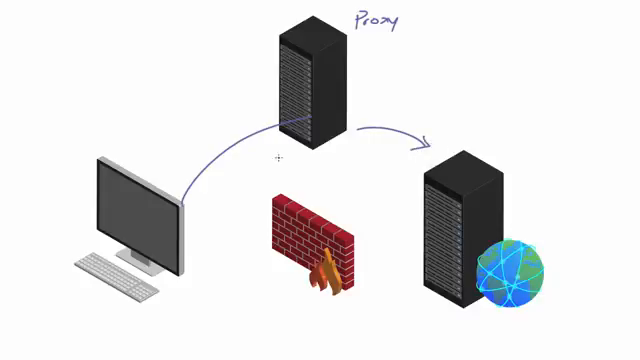
pyautogui.moveTo(318, 110)
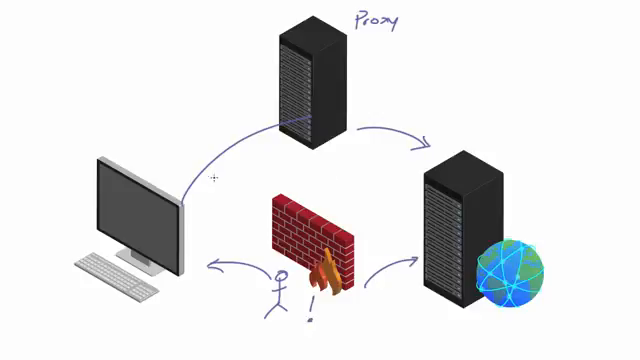
pyautogui.moveTo(218, 177)
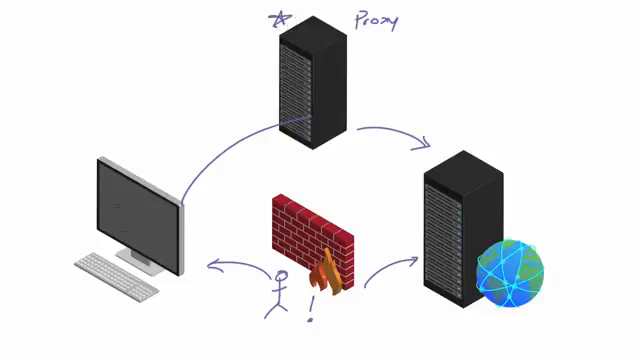
pyautogui.moveTo(493, 148)
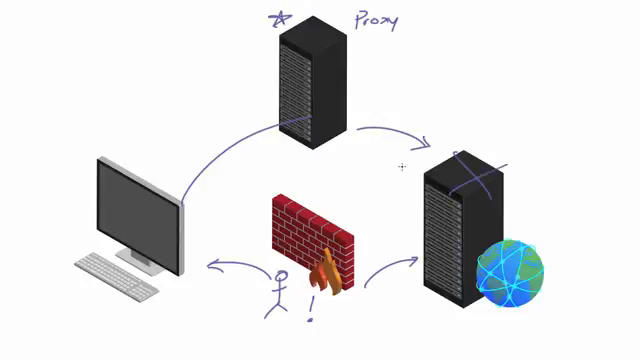
pyautogui.moveTo(277, 170)
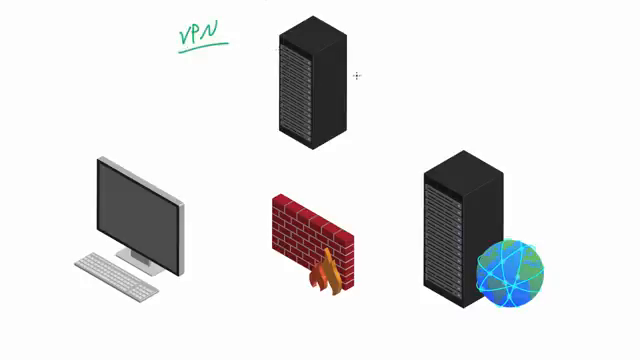
pyautogui.moveTo(364, 143)
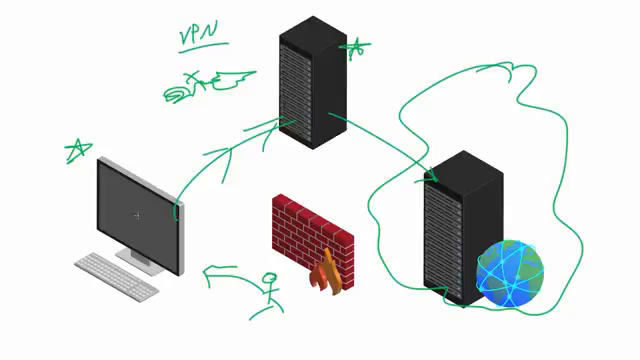
pyautogui.moveTo(232, 186)
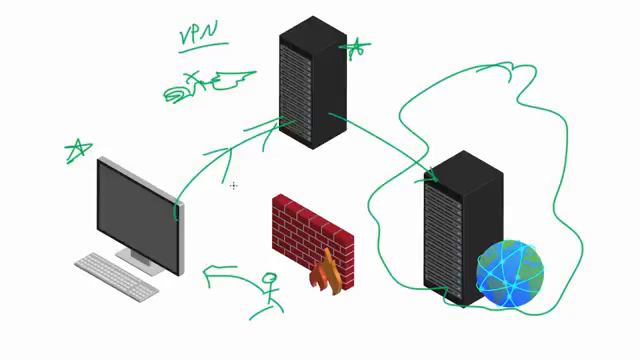